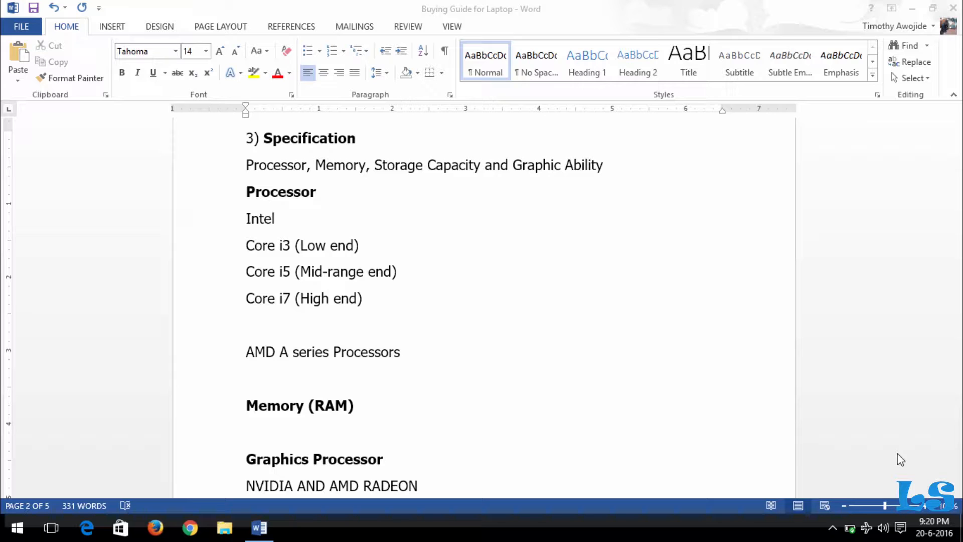
mouse_move(690, 384)
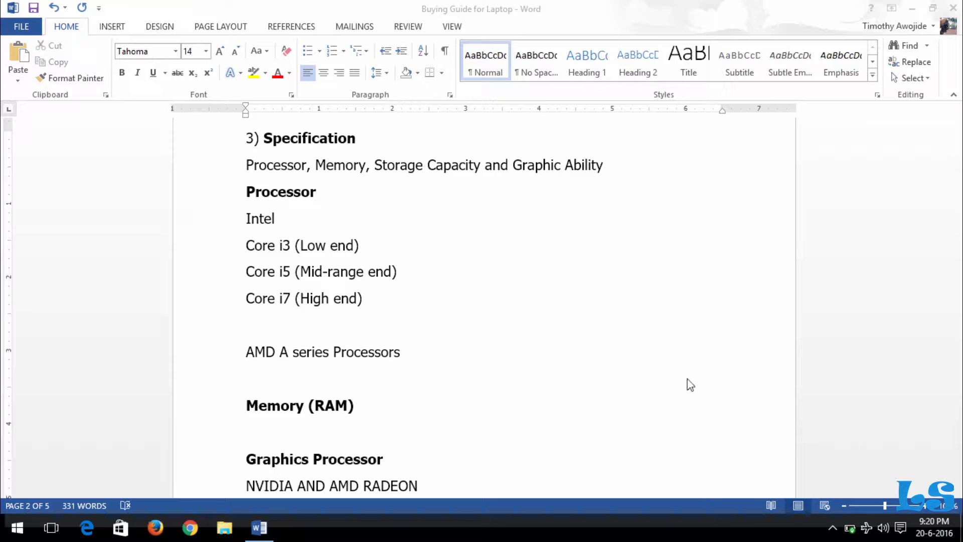
mouse_move(465, 180)
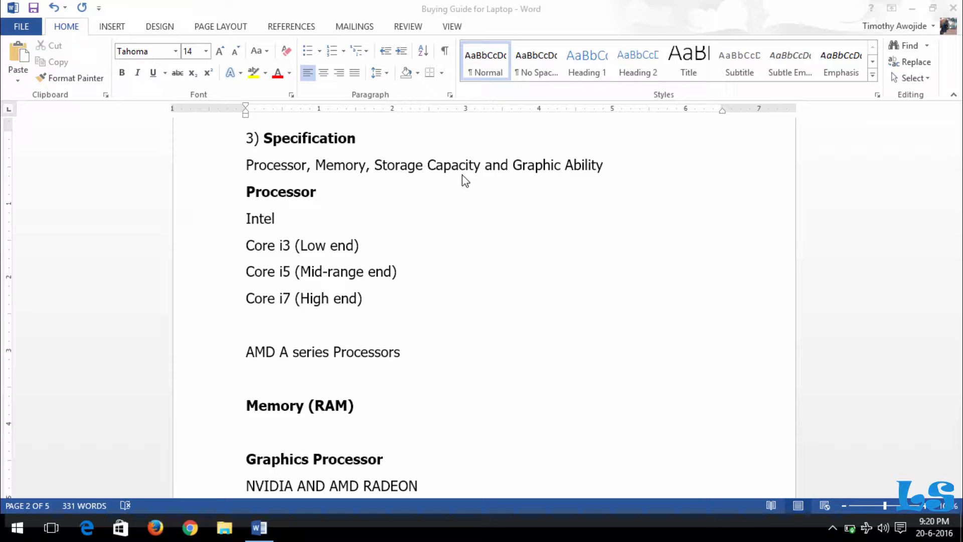
mouse_move(646, 172)
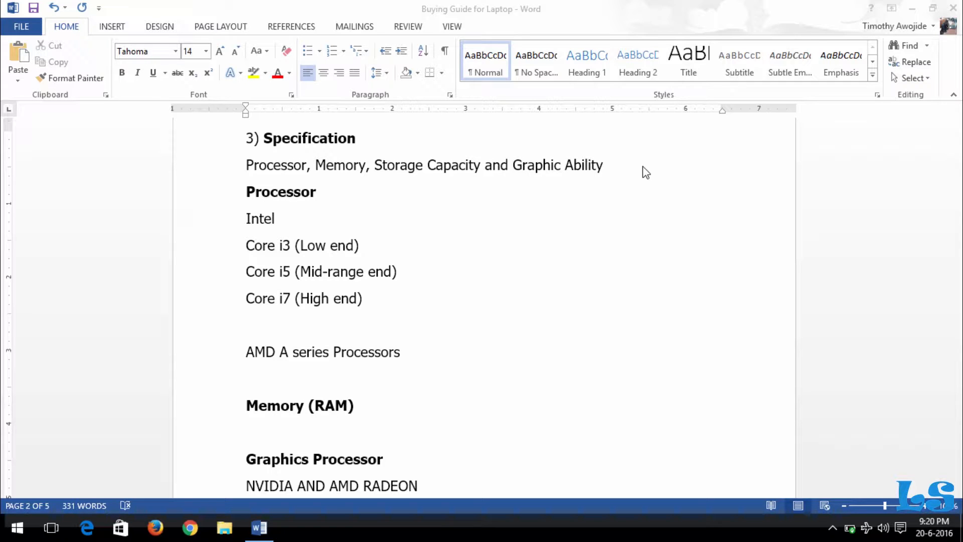
mouse_move(358, 175)
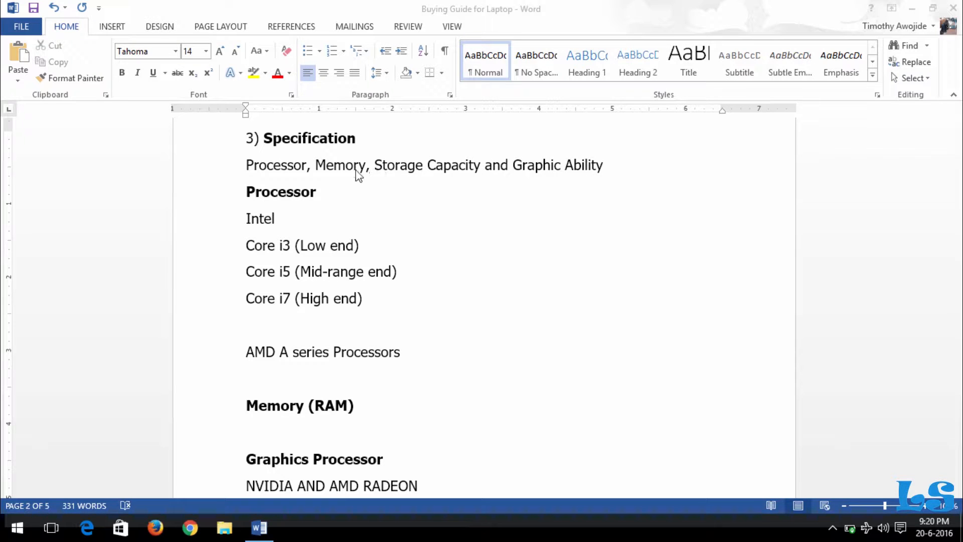
mouse_move(289, 224)
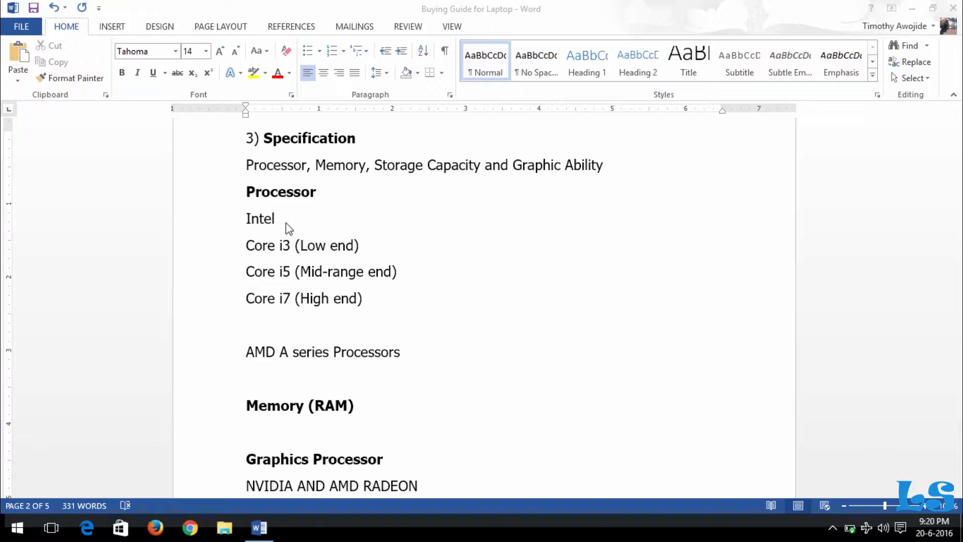
mouse_move(269, 366)
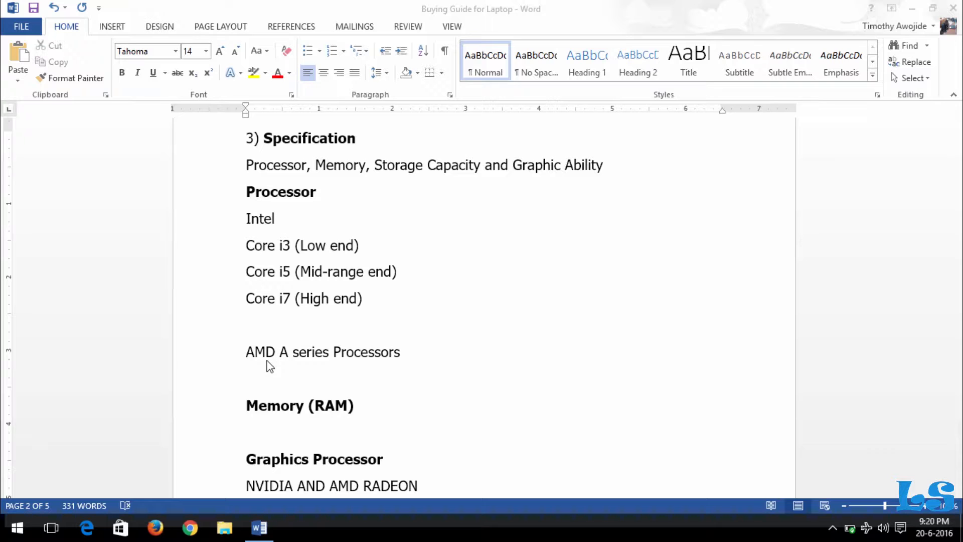
mouse_move(323, 275)
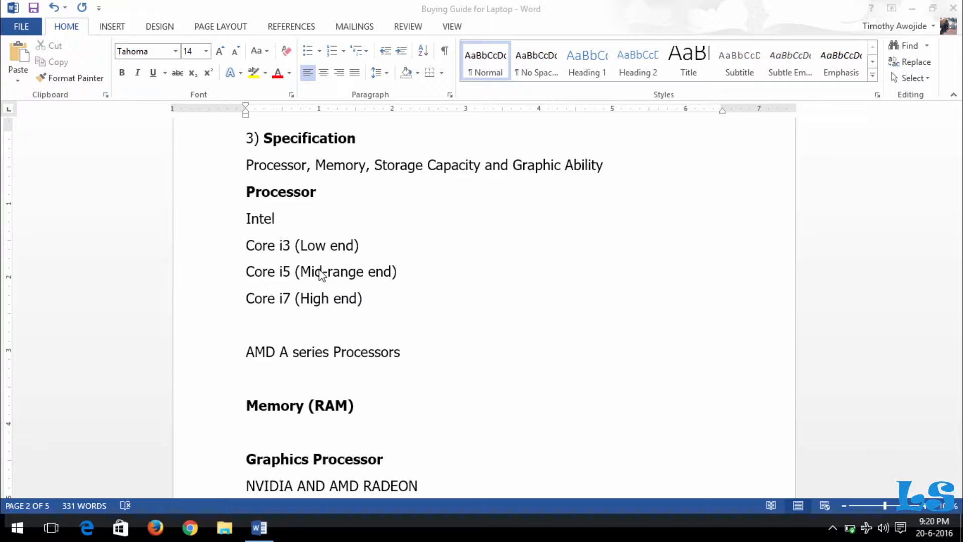
mouse_move(240, 250)
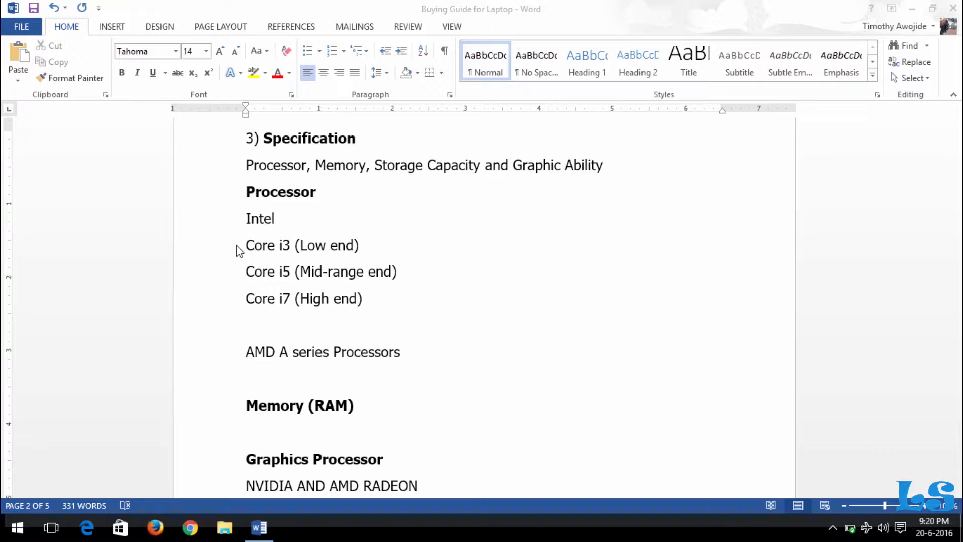
mouse_move(395, 252)
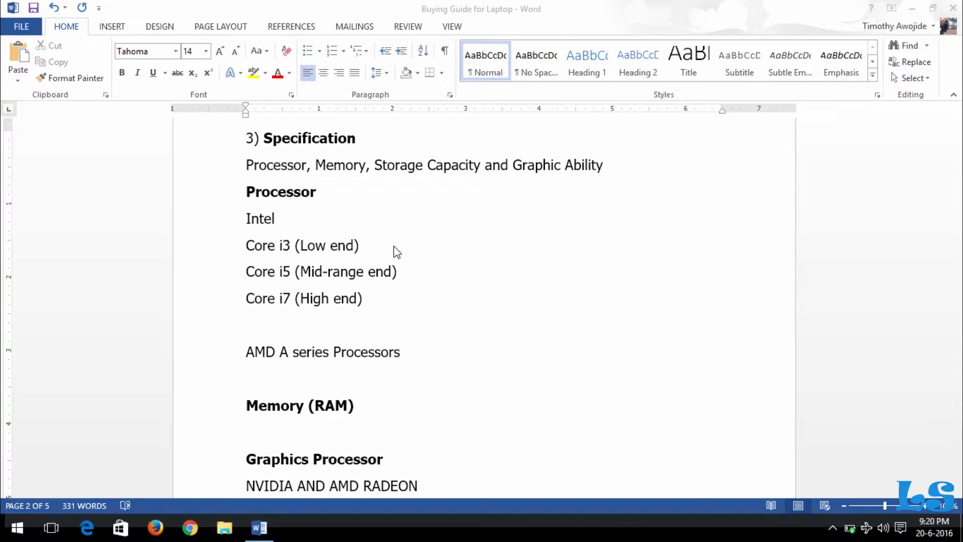
mouse_move(339, 309)
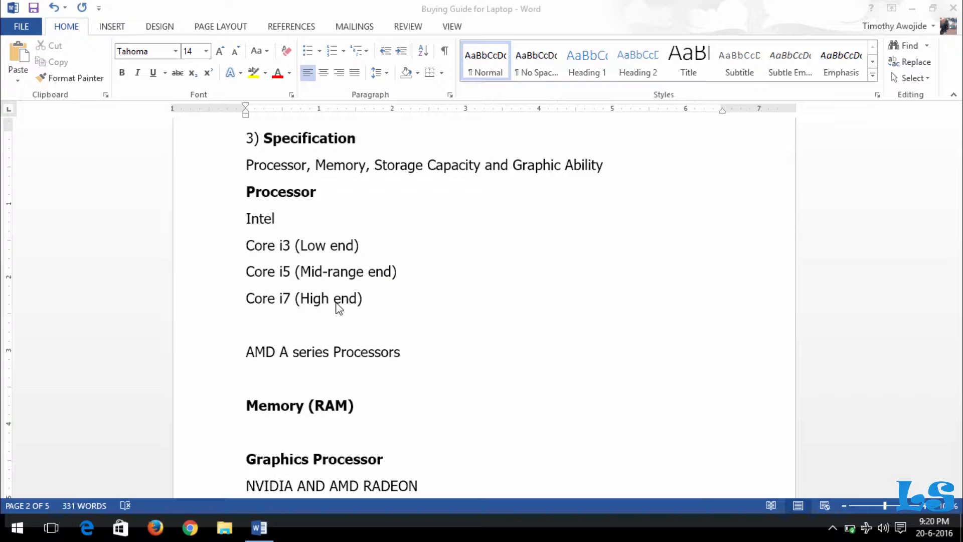
mouse_move(294, 325)
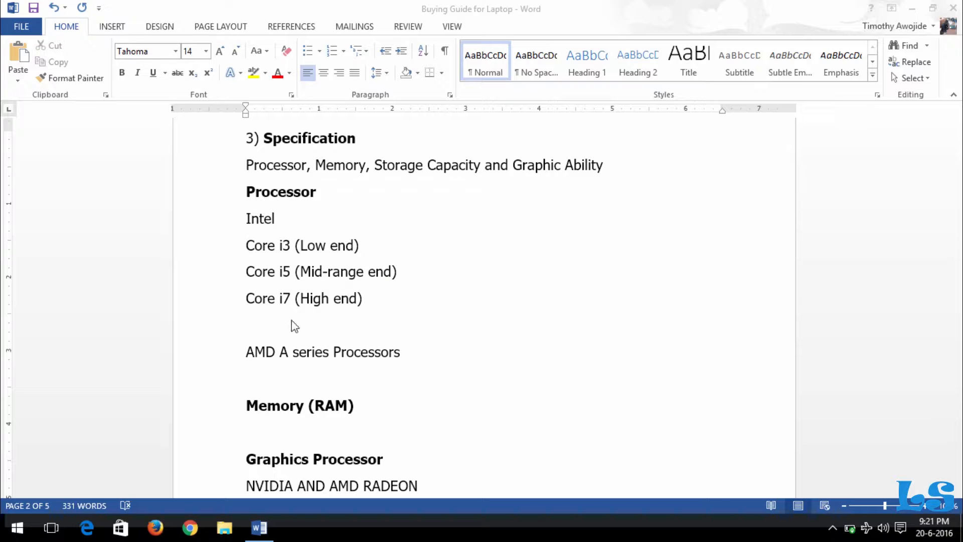
mouse_move(952, 309)
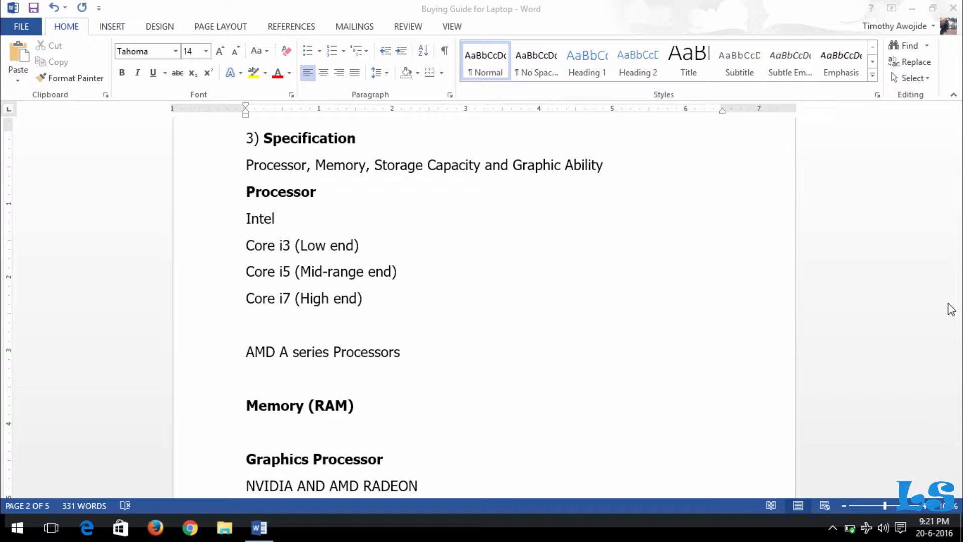
mouse_move(378, 358)
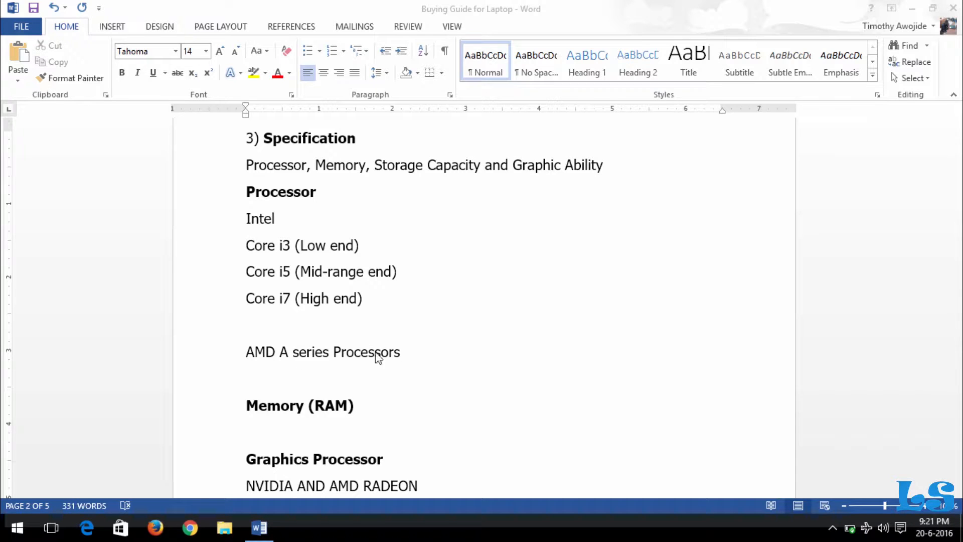
mouse_move(298, 375)
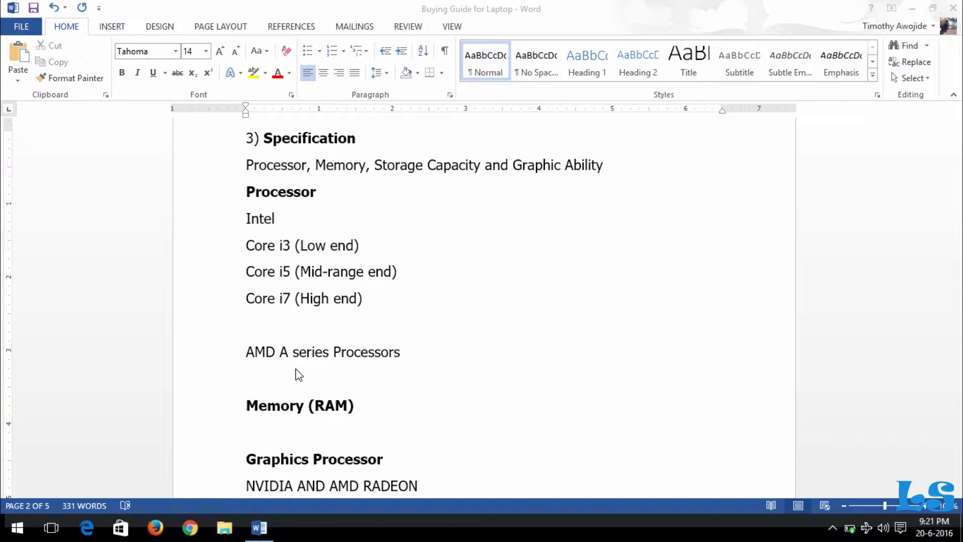
mouse_move(397, 329)
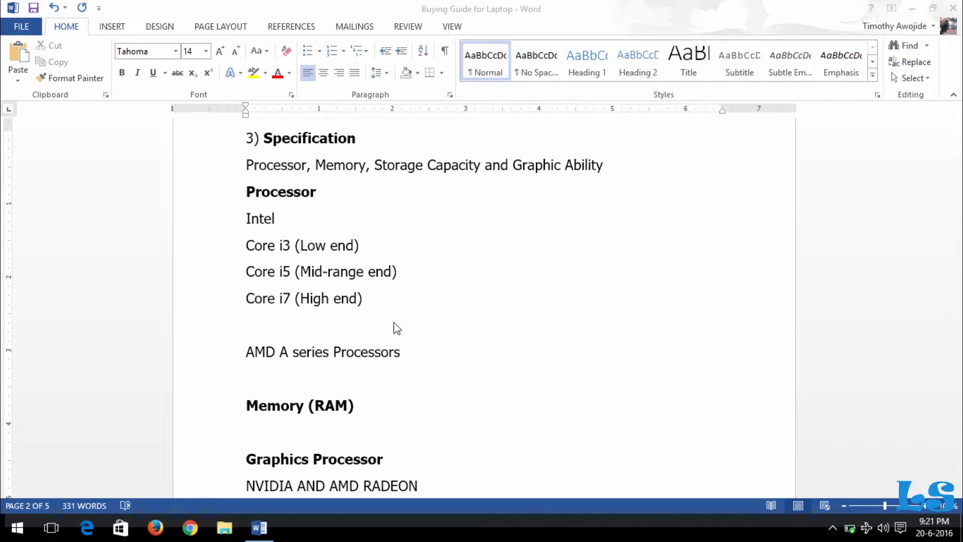
mouse_move(676, 293)
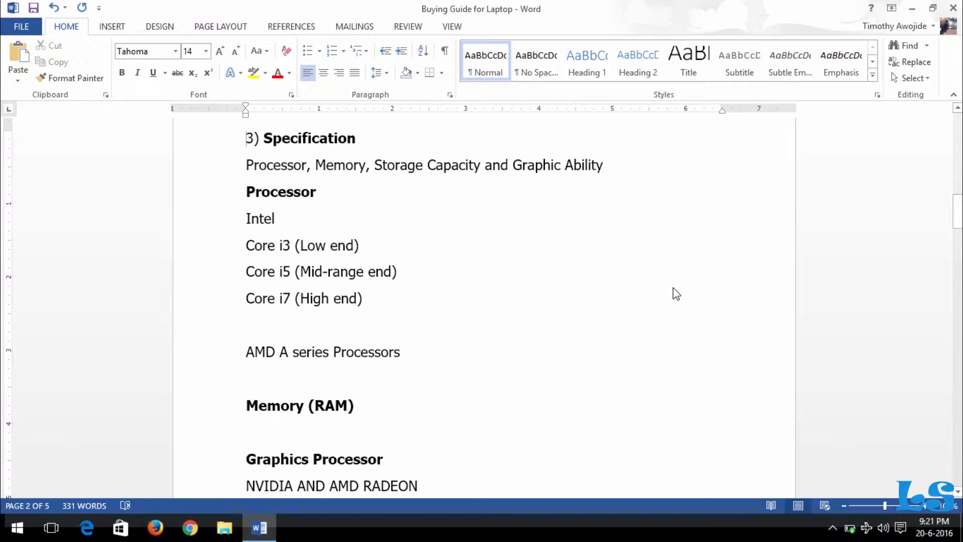
click(252, 430)
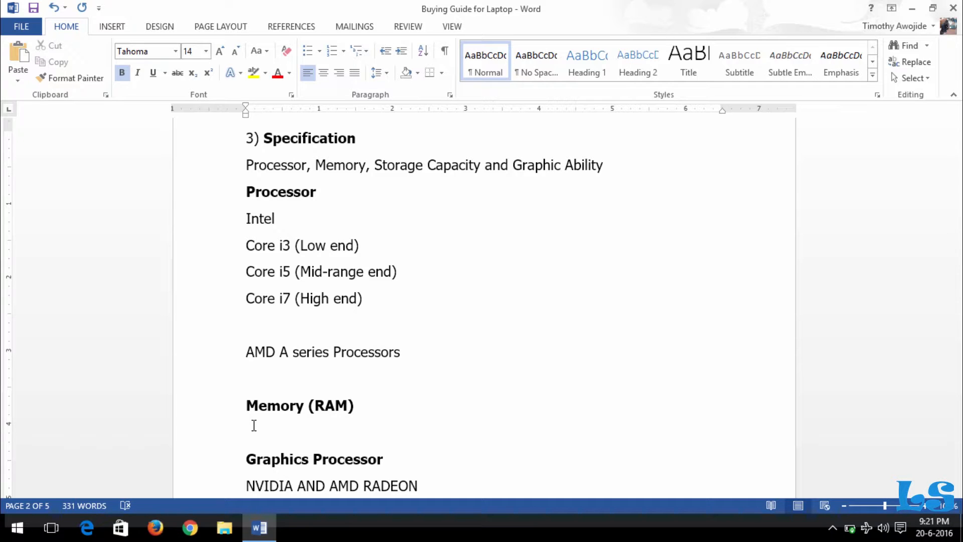
click(246, 432)
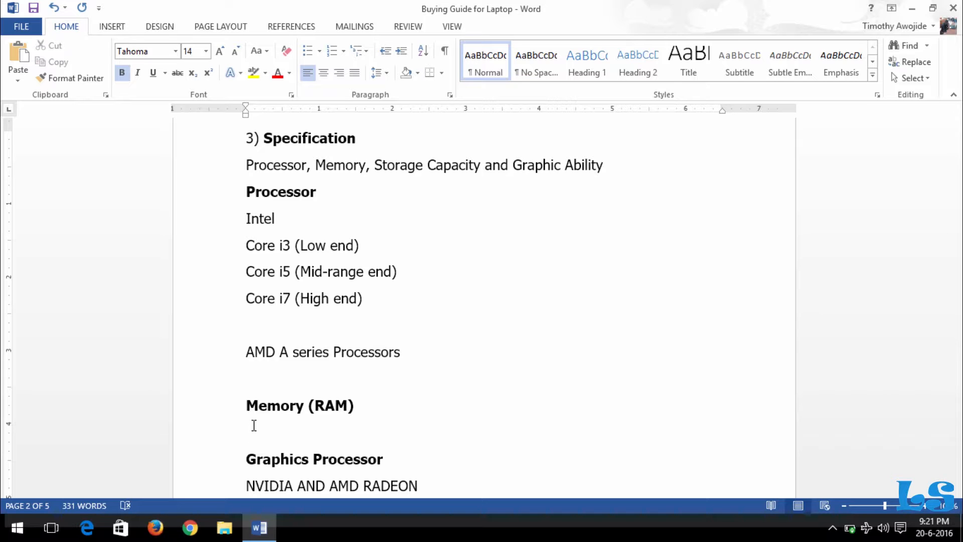
mouse_move(824, 276)
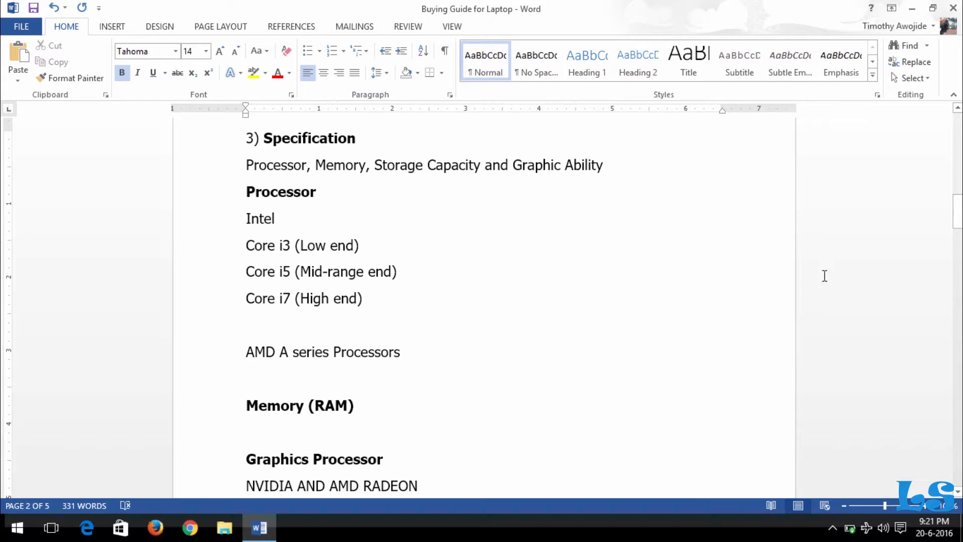
scroll(down, 3)
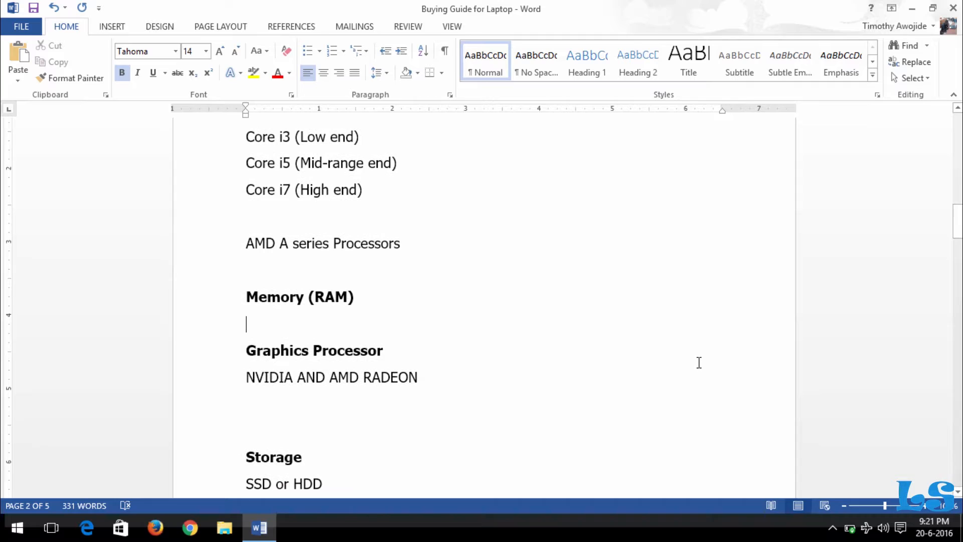
mouse_move(512, 352)
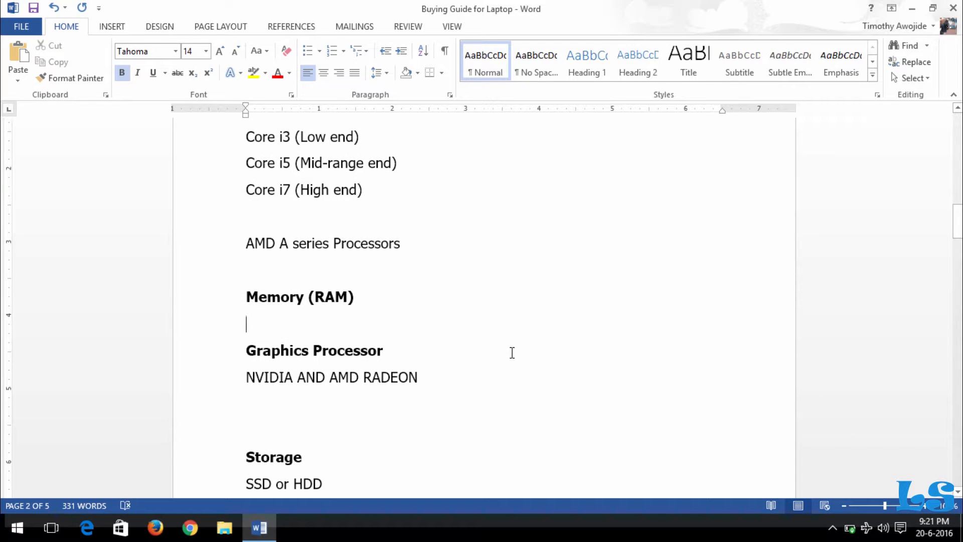
mouse_move(352, 386)
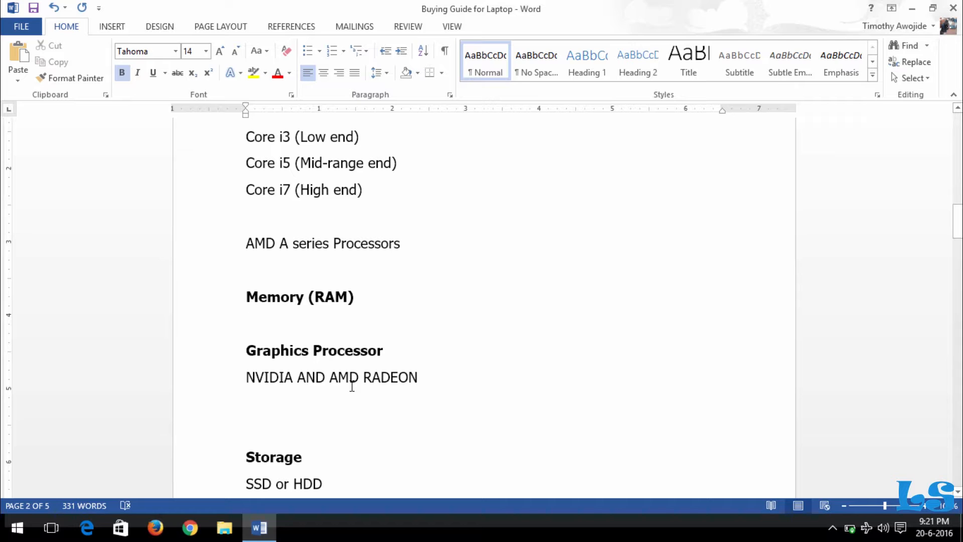
mouse_move(277, 370)
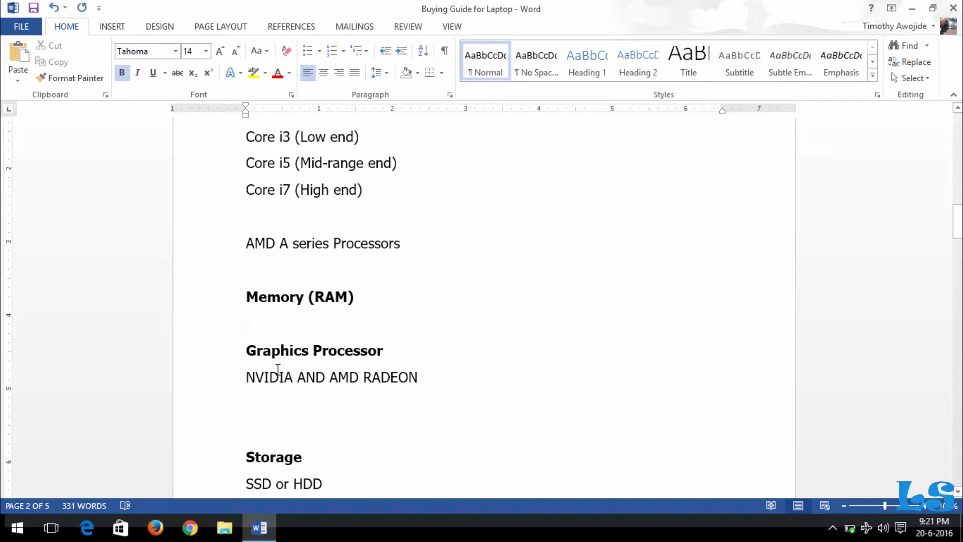
click(247, 324)
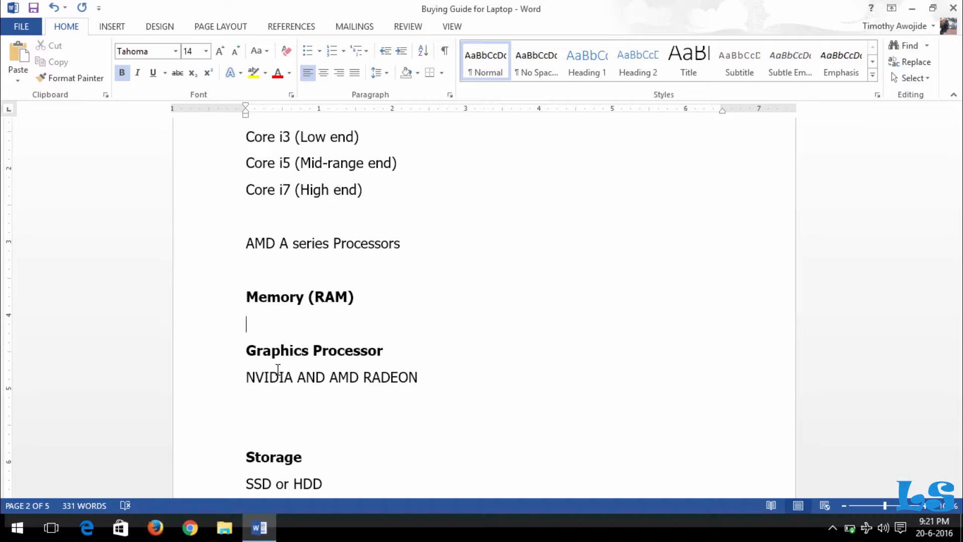
mouse_move(331, 389)
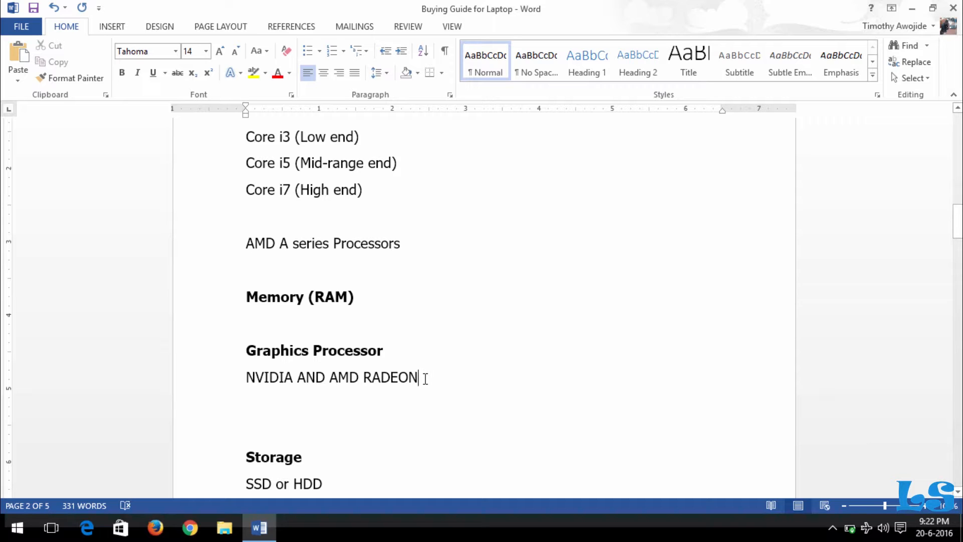
mouse_move(873, 247)
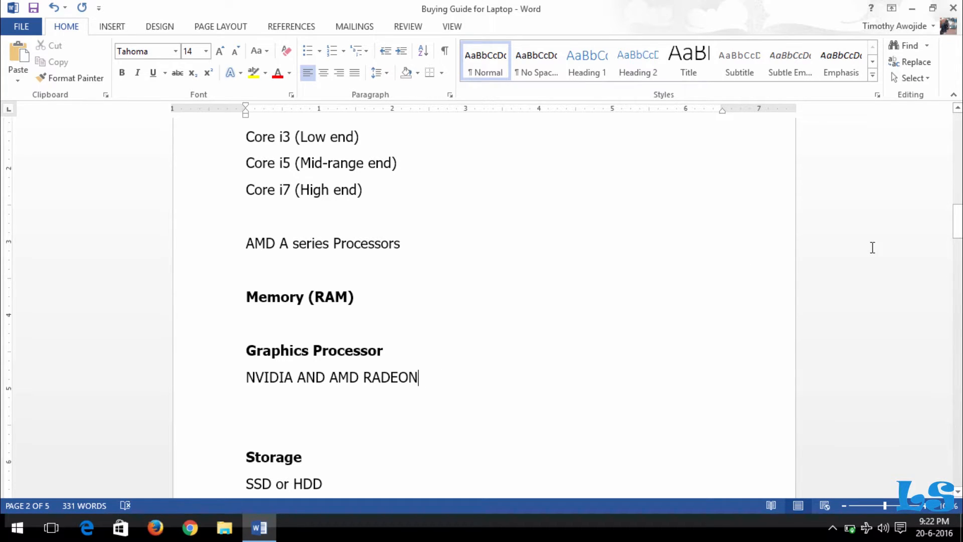
scroll(down, 3)
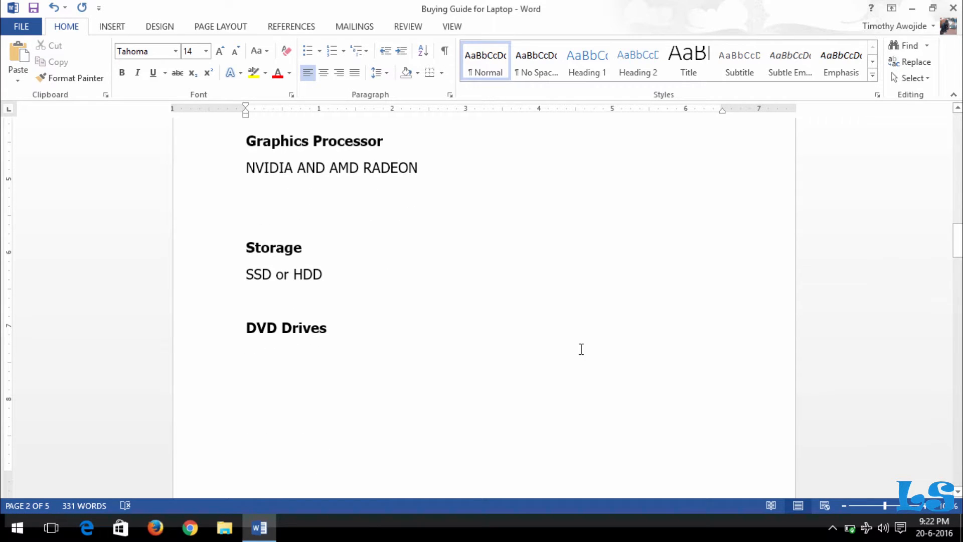
mouse_move(407, 297)
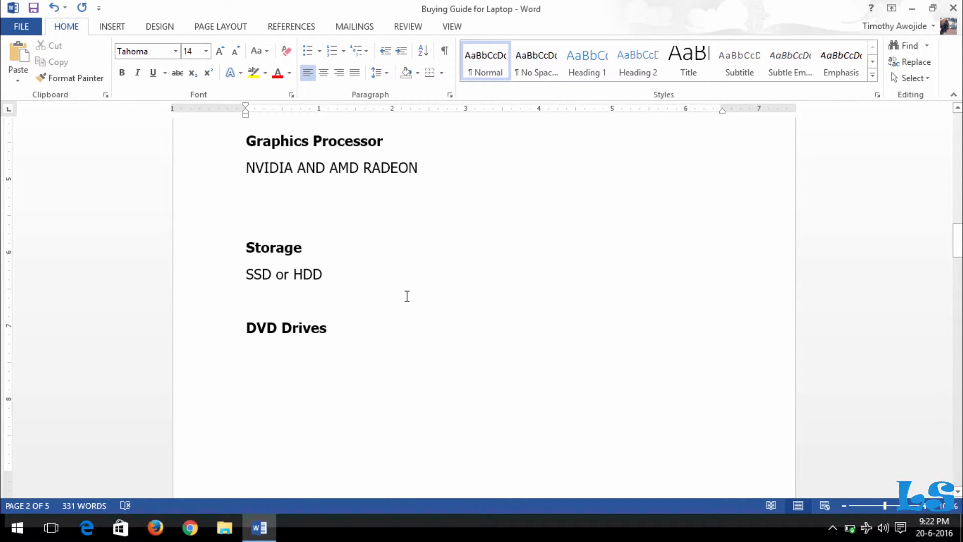
click(418, 168)
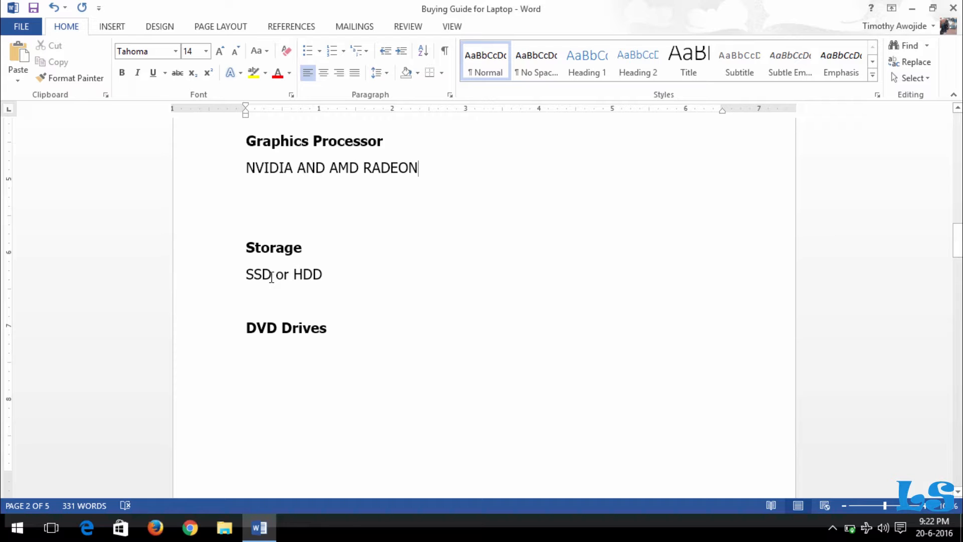
double_click(258, 275)
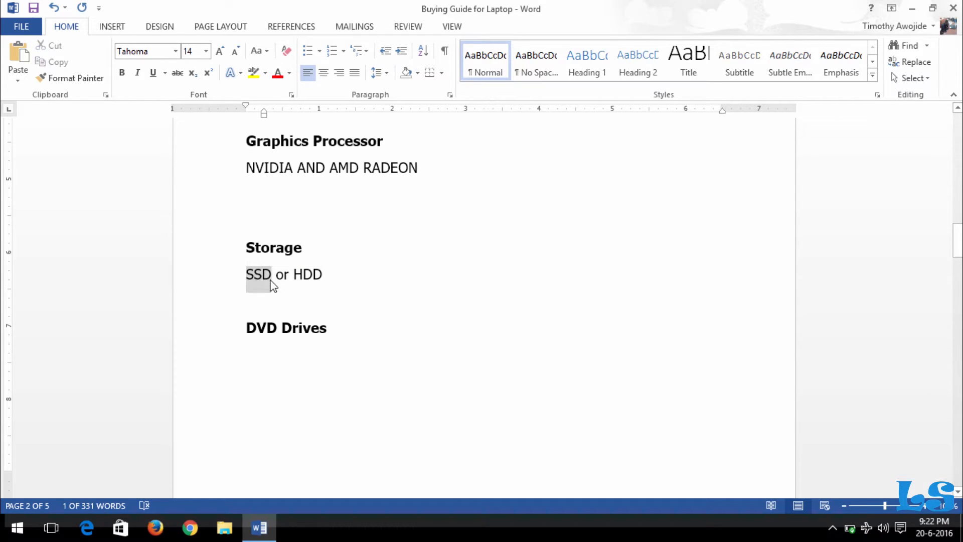
click(271, 274)
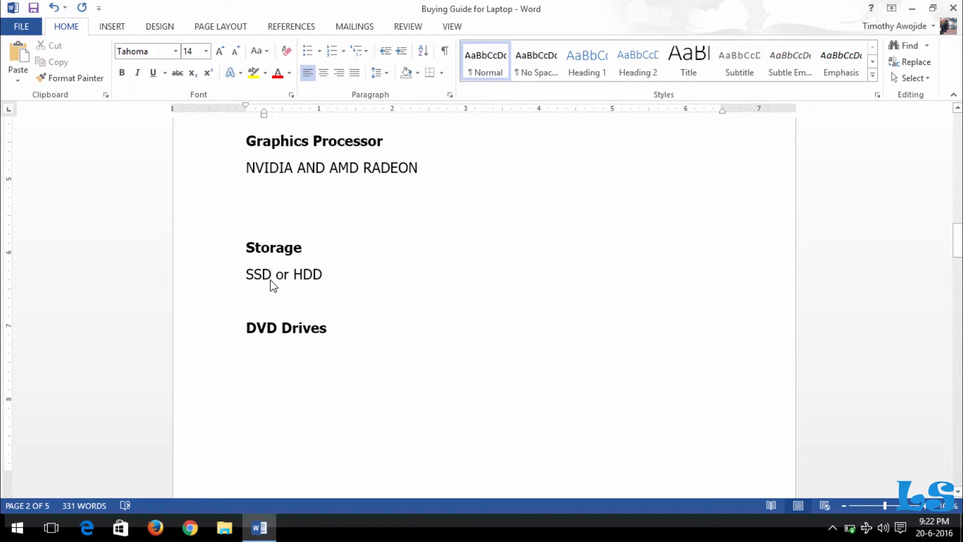
click(307, 275)
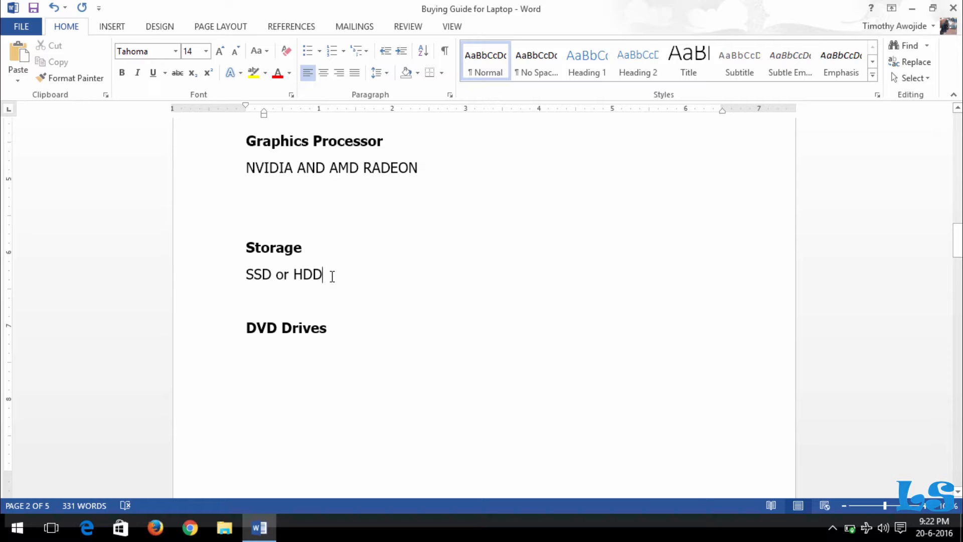
mouse_move(310, 274)
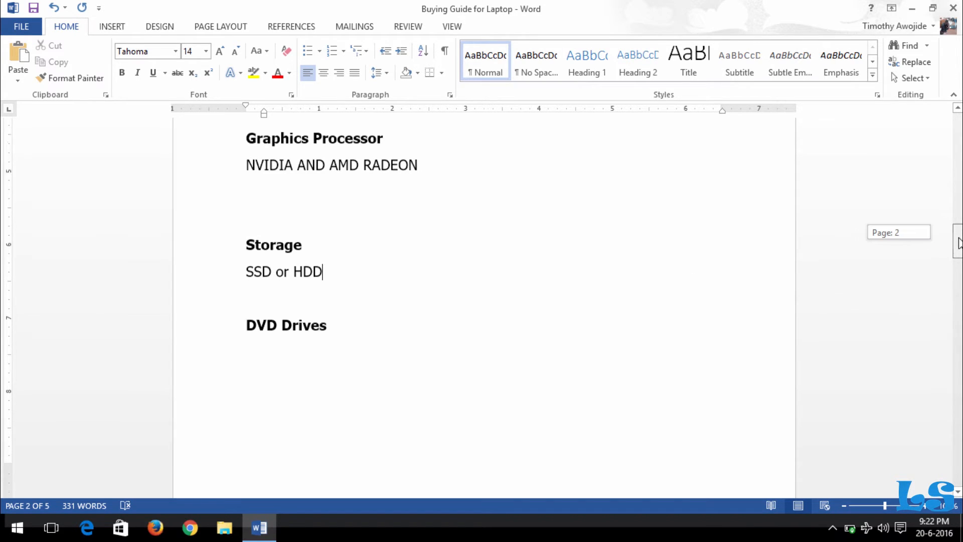
scroll(down, 3)
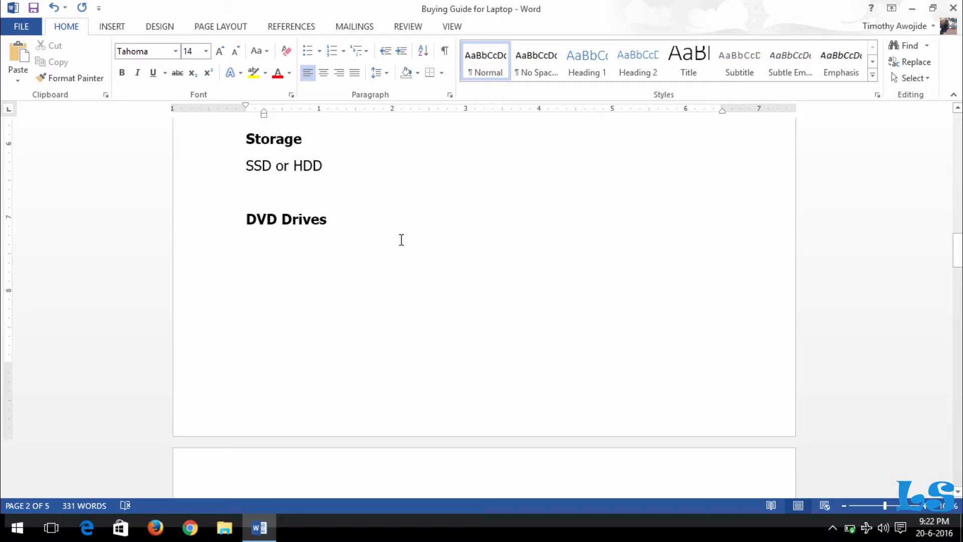
mouse_move(370, 230)
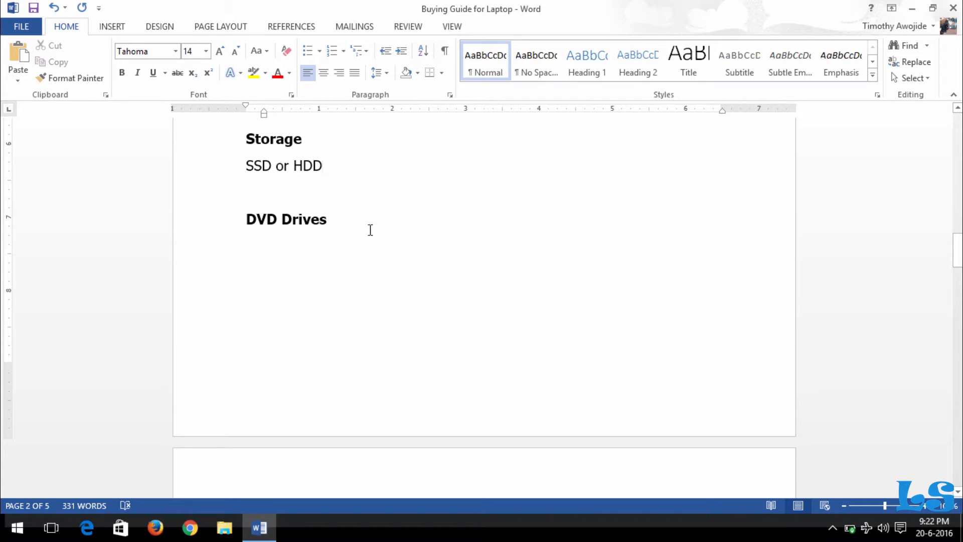
click(324, 166)
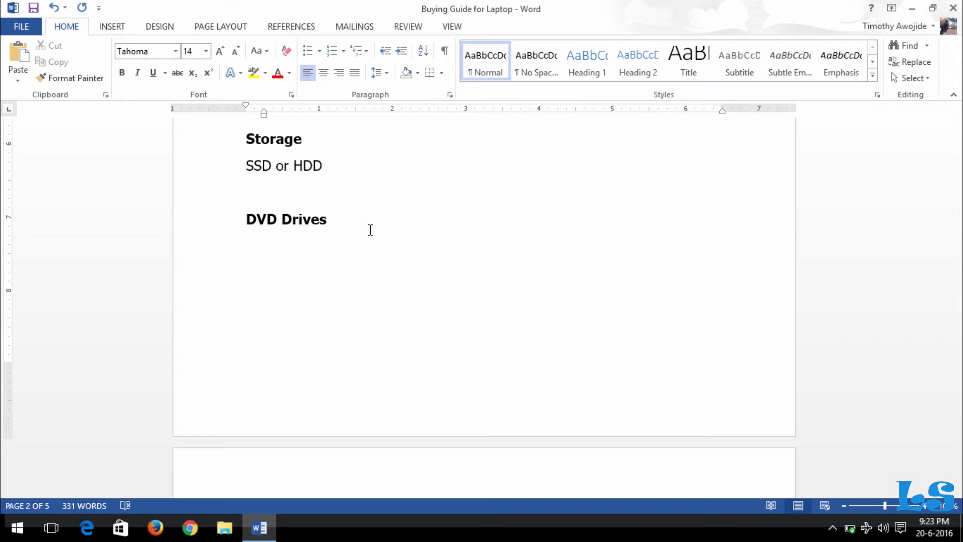
click(323, 166)
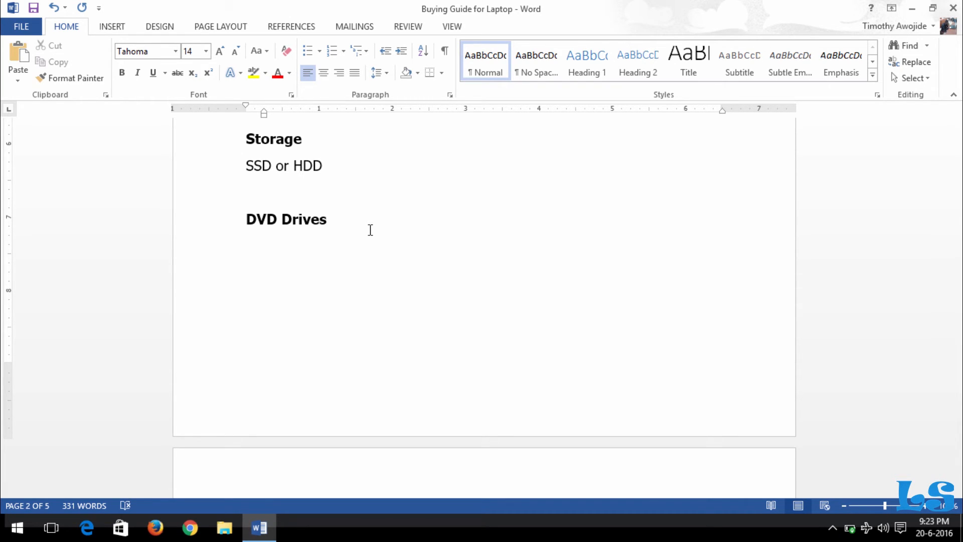
click(325, 166)
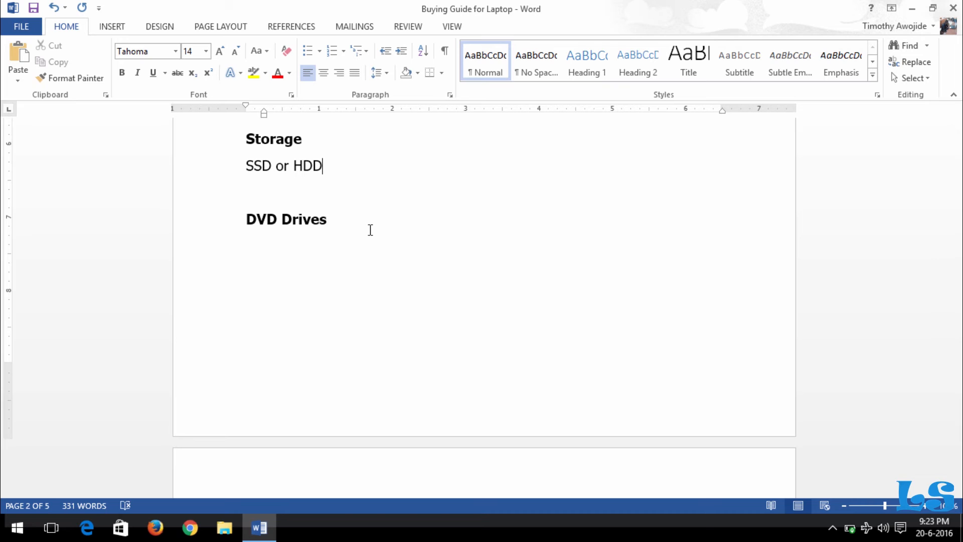